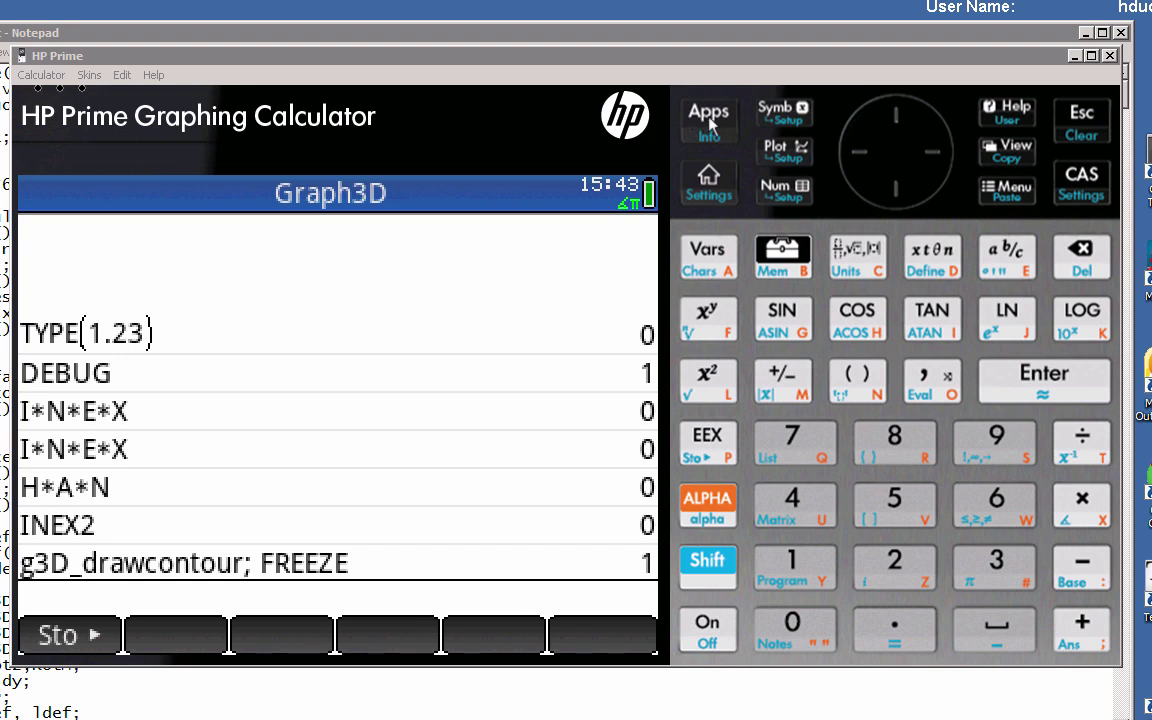
Review the V1 function definition for the 3D graph, then leave the function list.
left_click(708, 118)
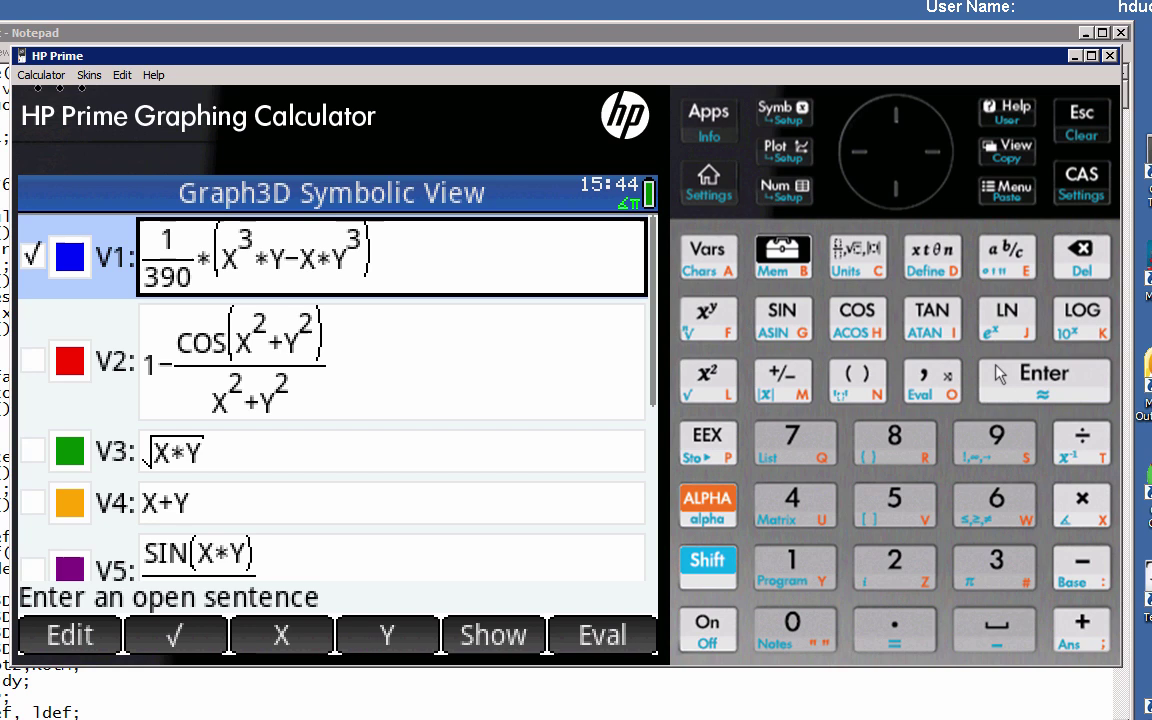
left_click(783, 150)
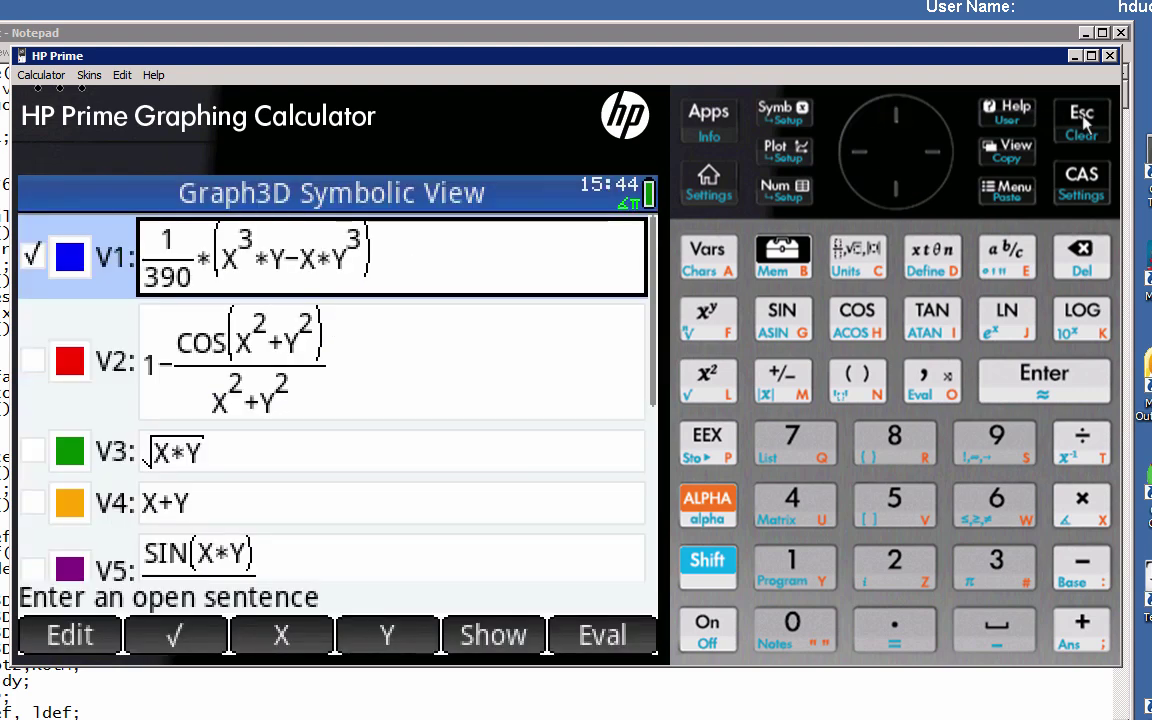
mouse_move(333, 278)
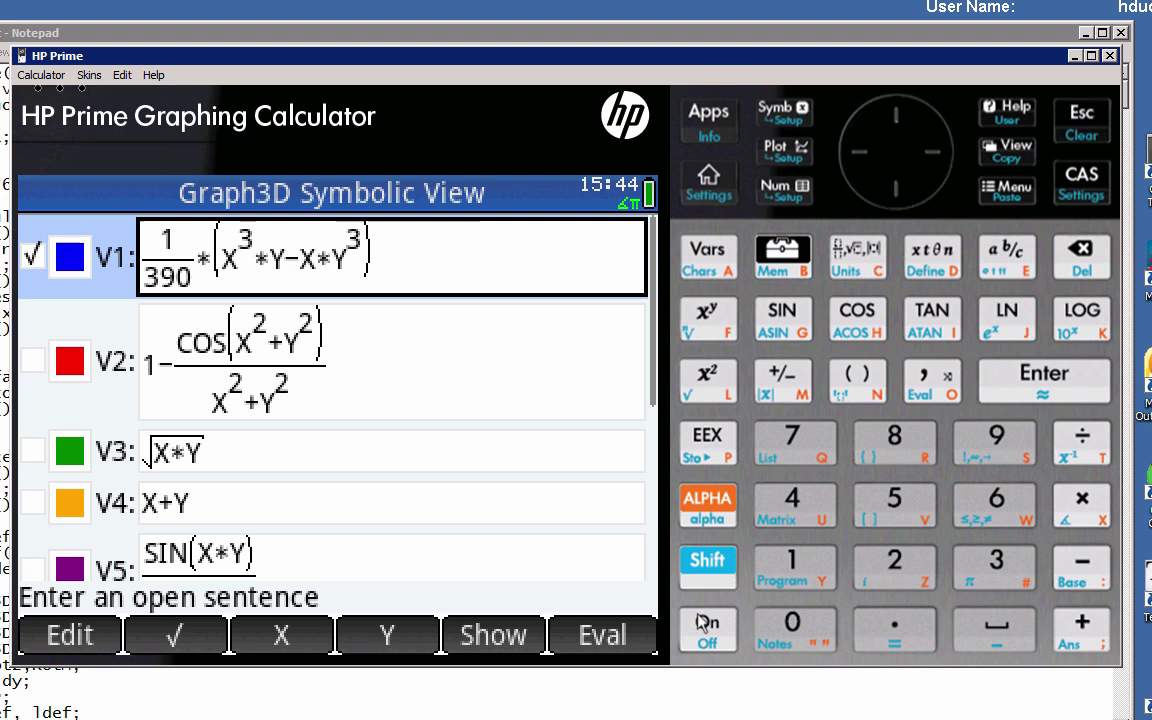
left_click(790, 567)
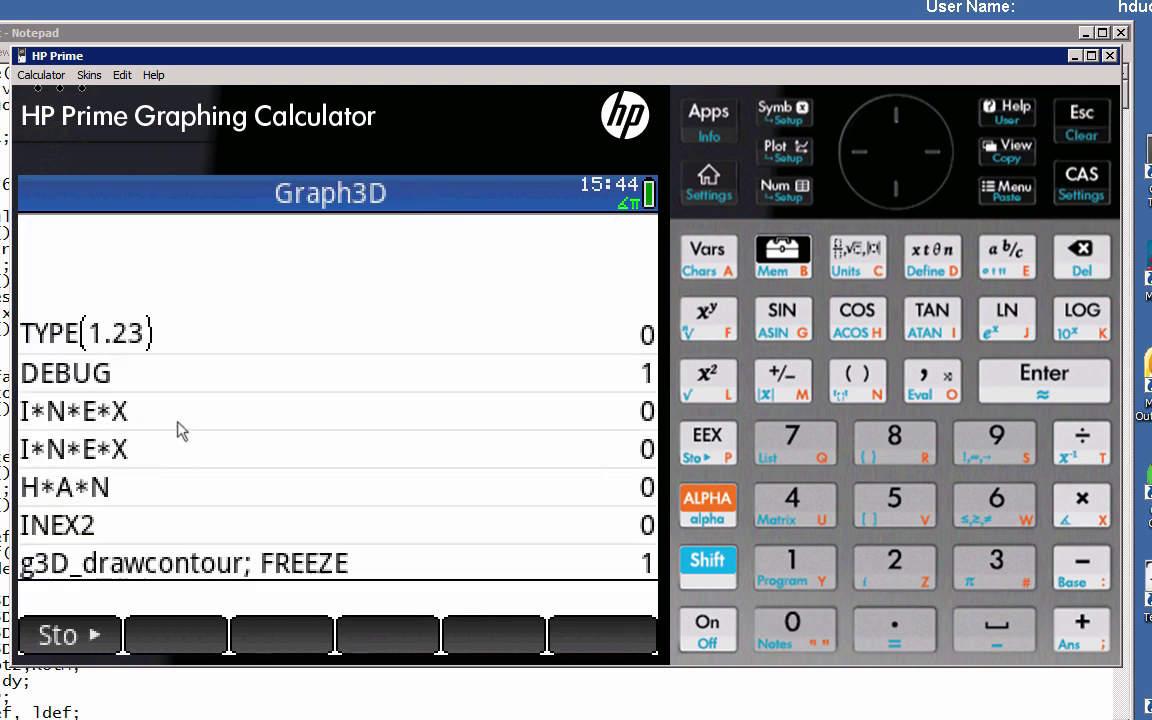
Plot the V1 surface in 3D, rotate it, exit, and replot with blue-to-red shading.
left_click(783, 150)
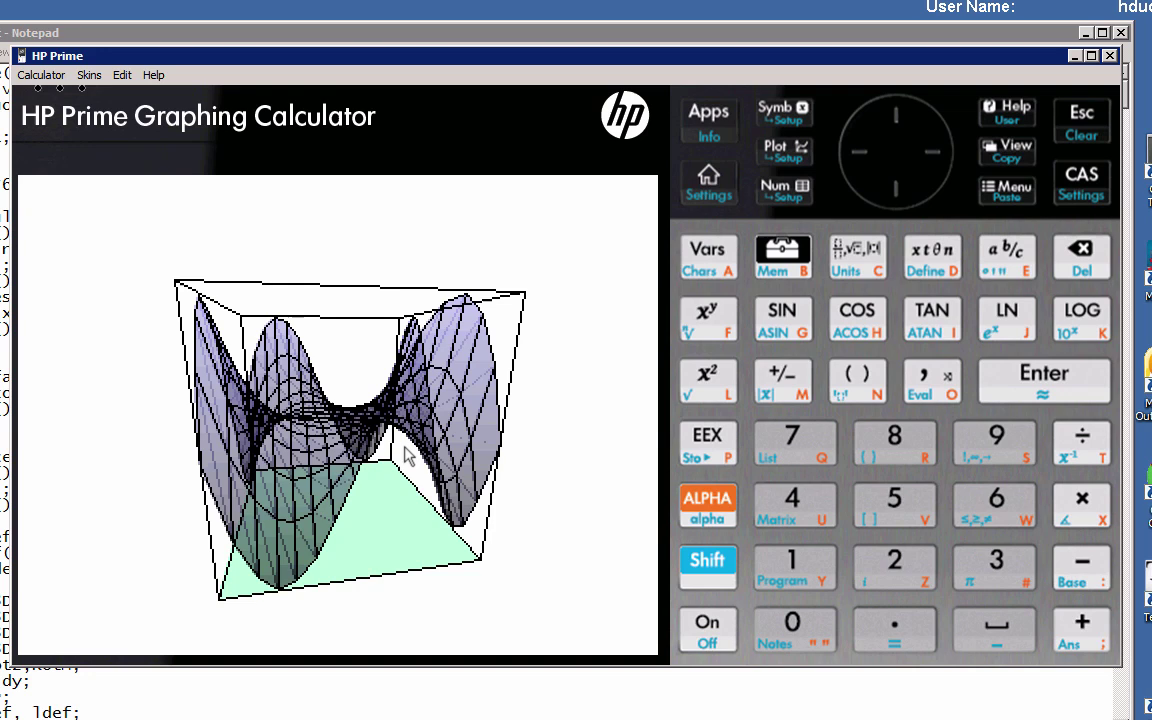
mouse_move(478, 430)
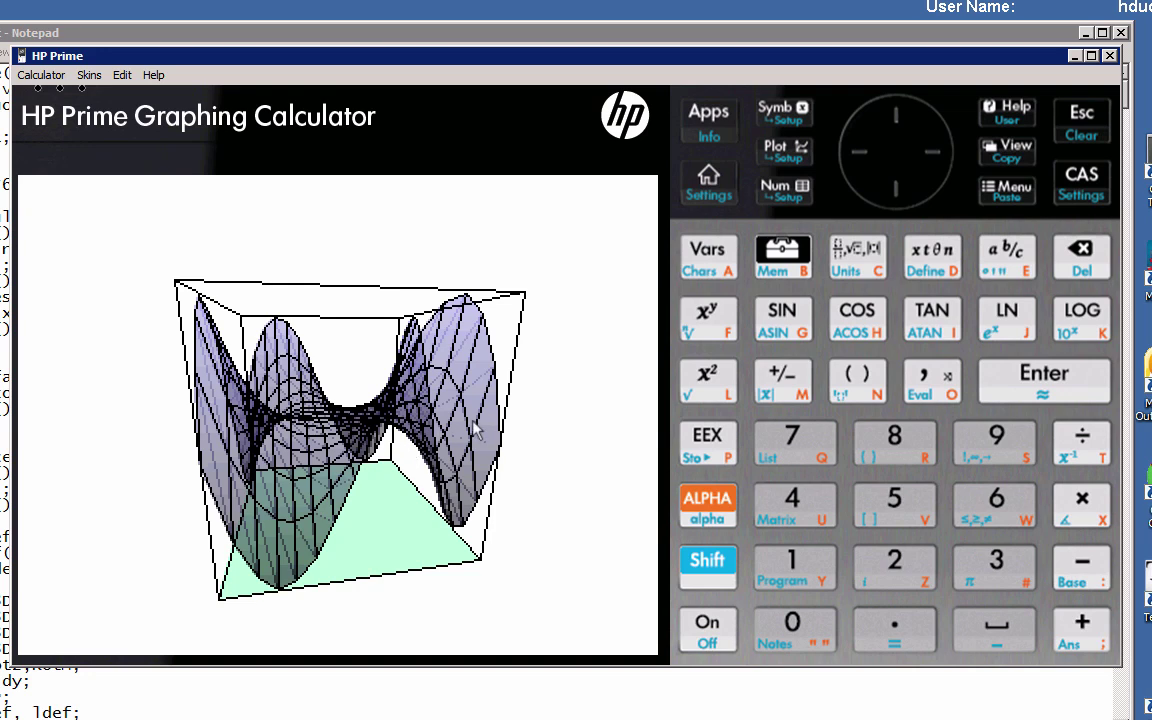
left_click(932, 150)
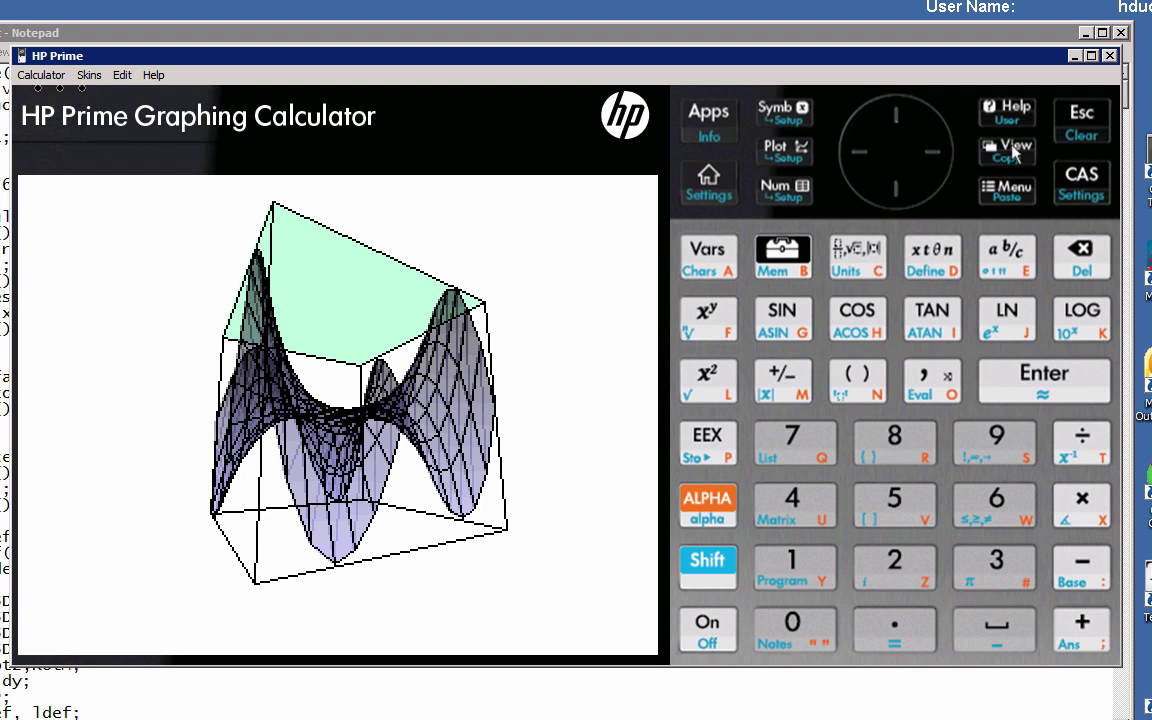
left_click(1006, 152)
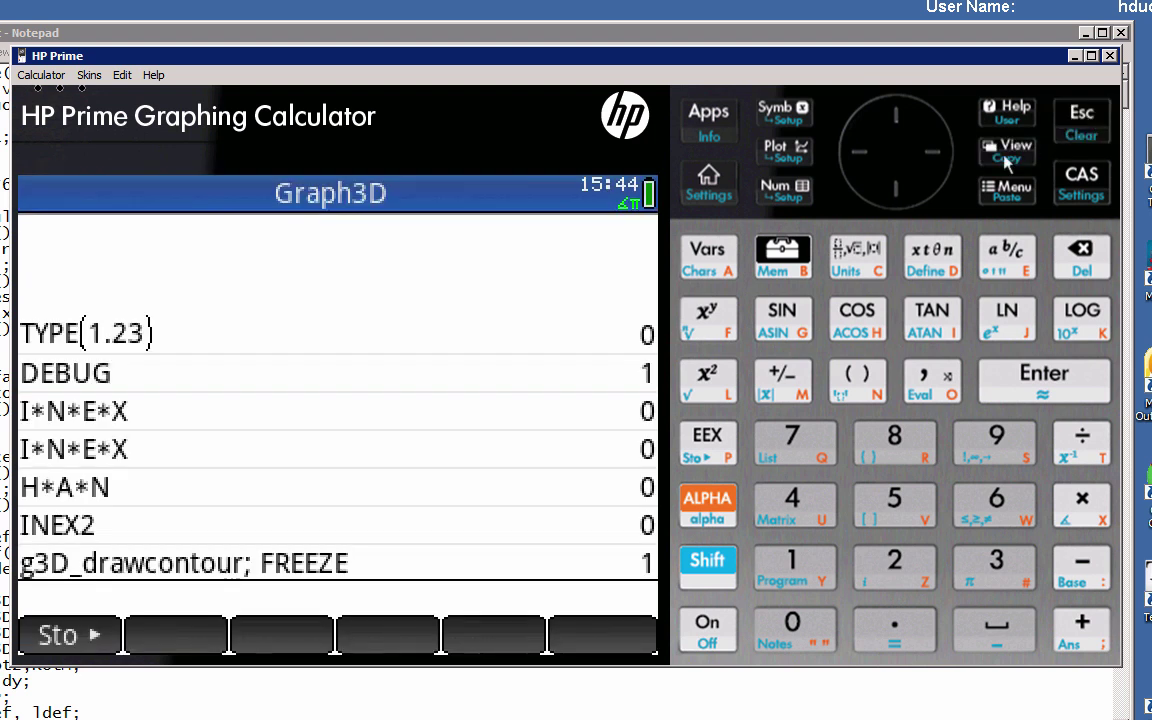
left_click(1006, 151)
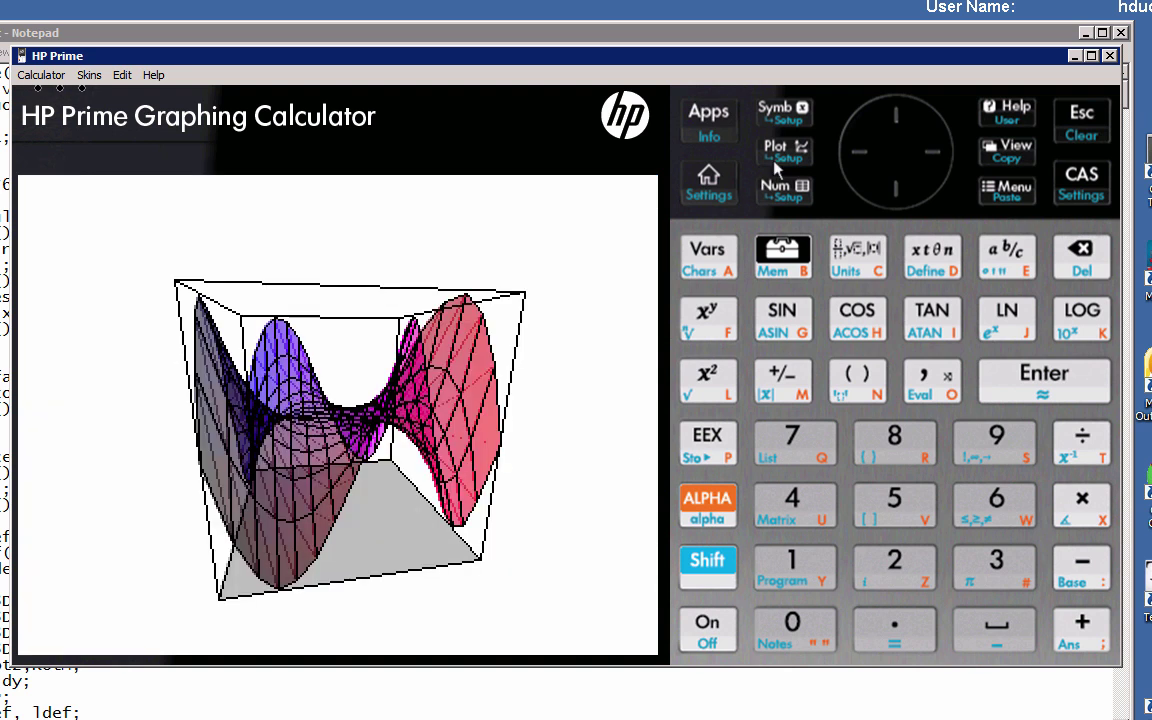
mouse_move(730, 475)
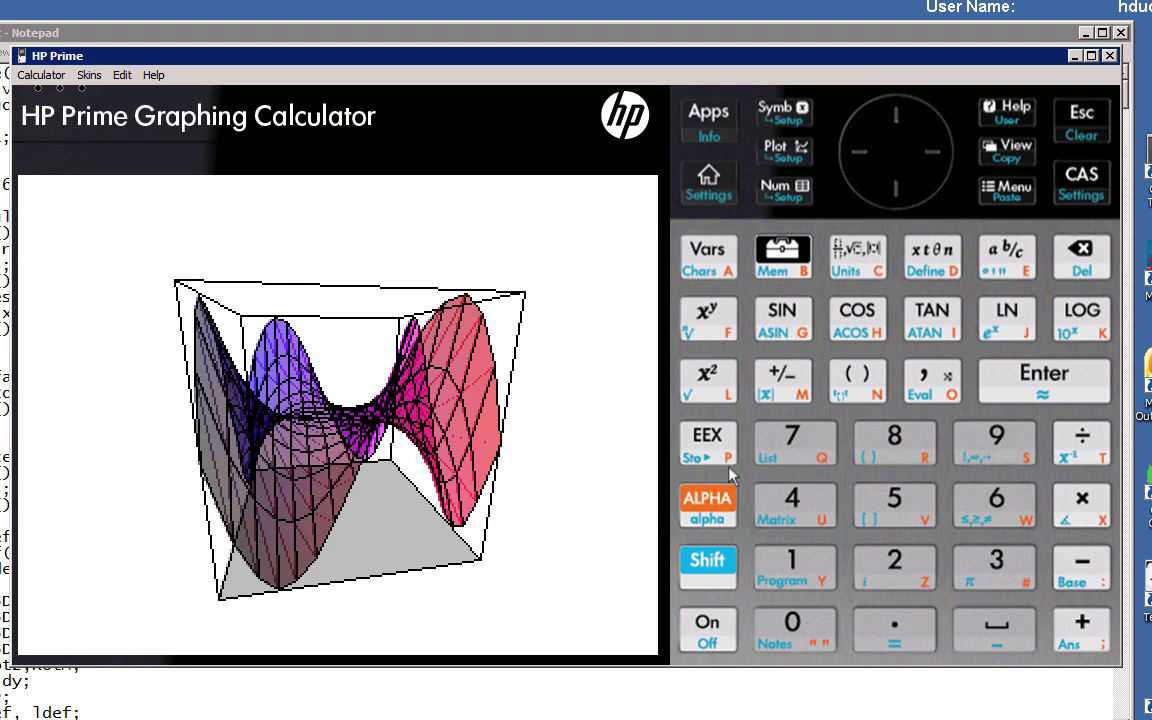
Open the program list, then render the V1 surface as coloured contour lines in the bounding box.
left_click(794, 567)
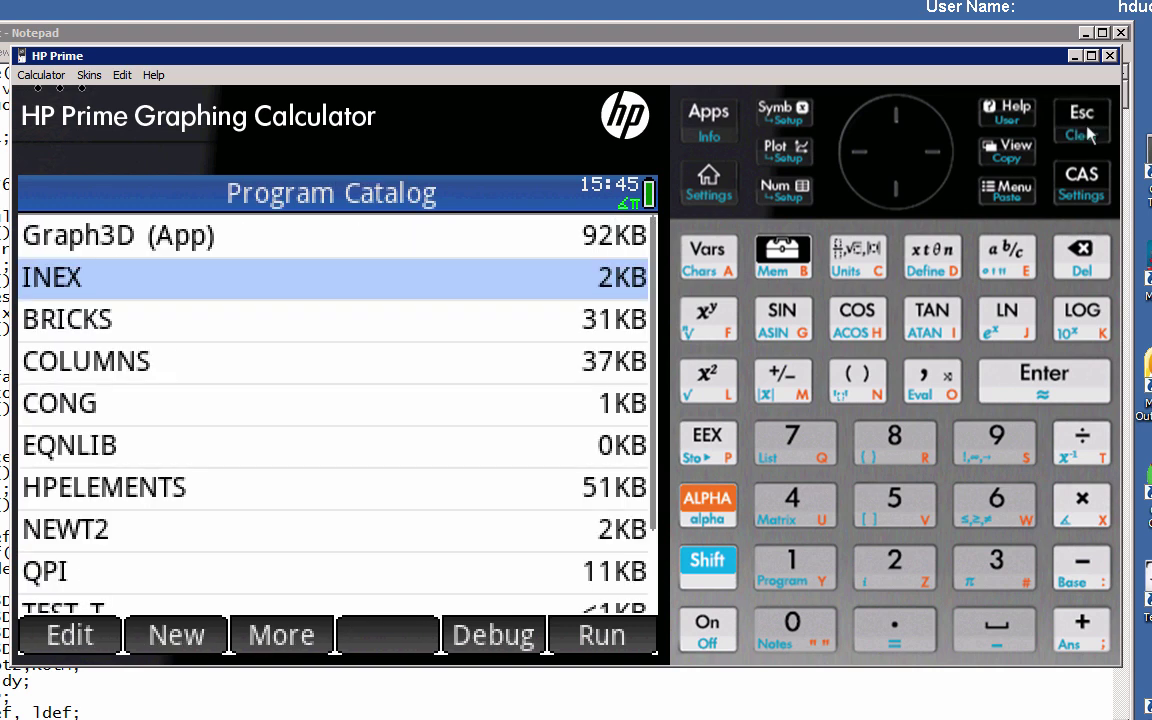
left_click(783, 150)
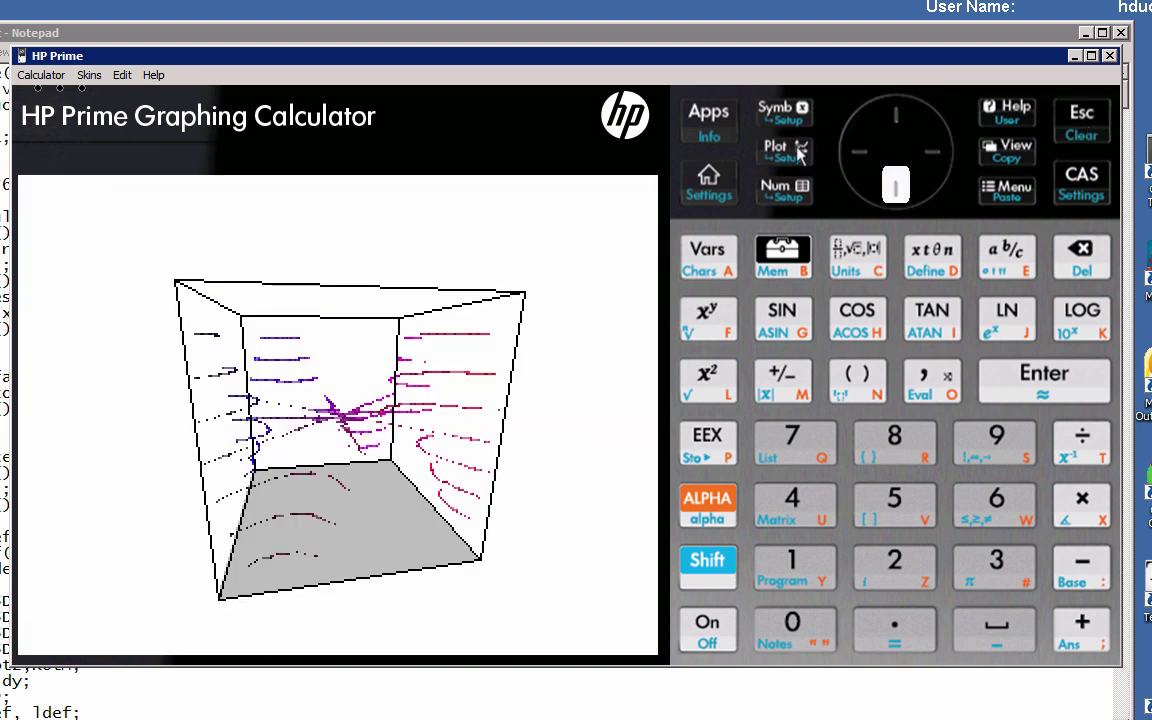
left_click(895, 150)
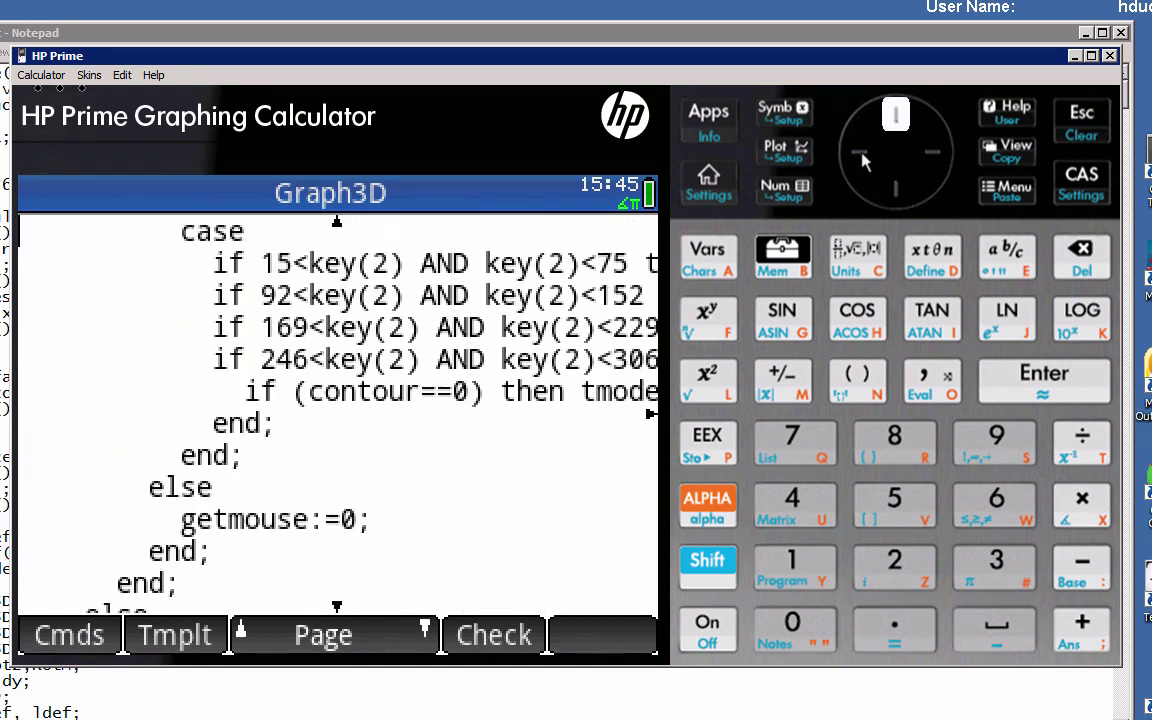
scroll("down", 3)
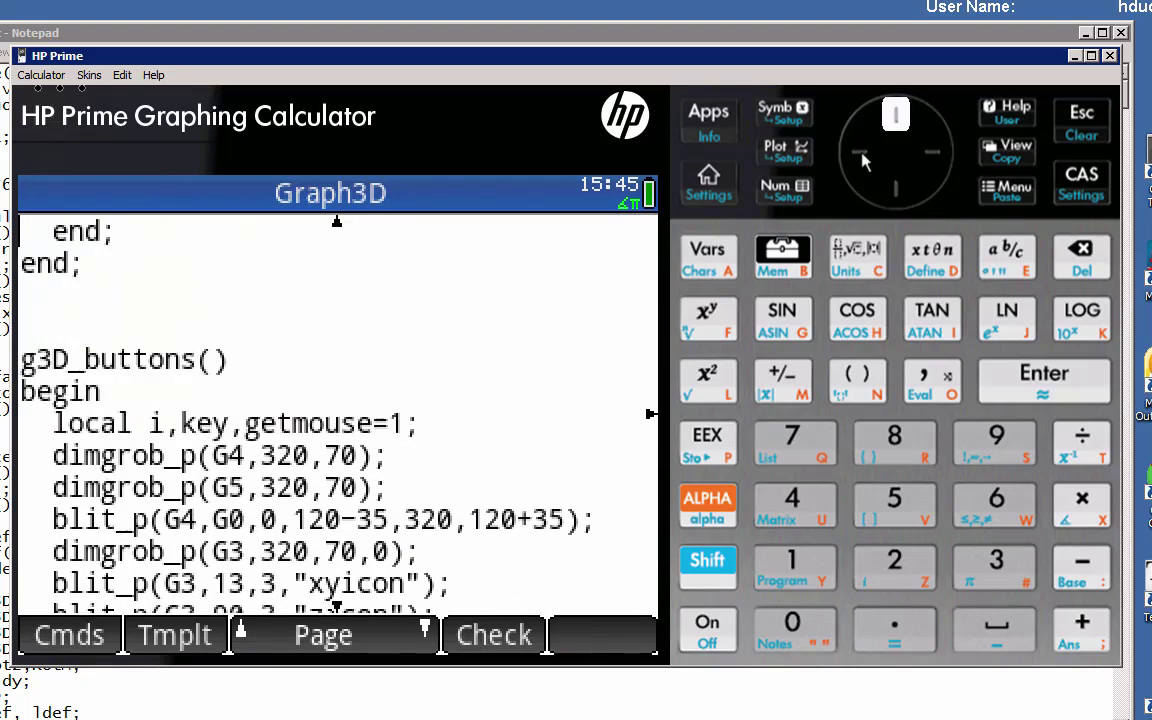
scroll("down", 3)
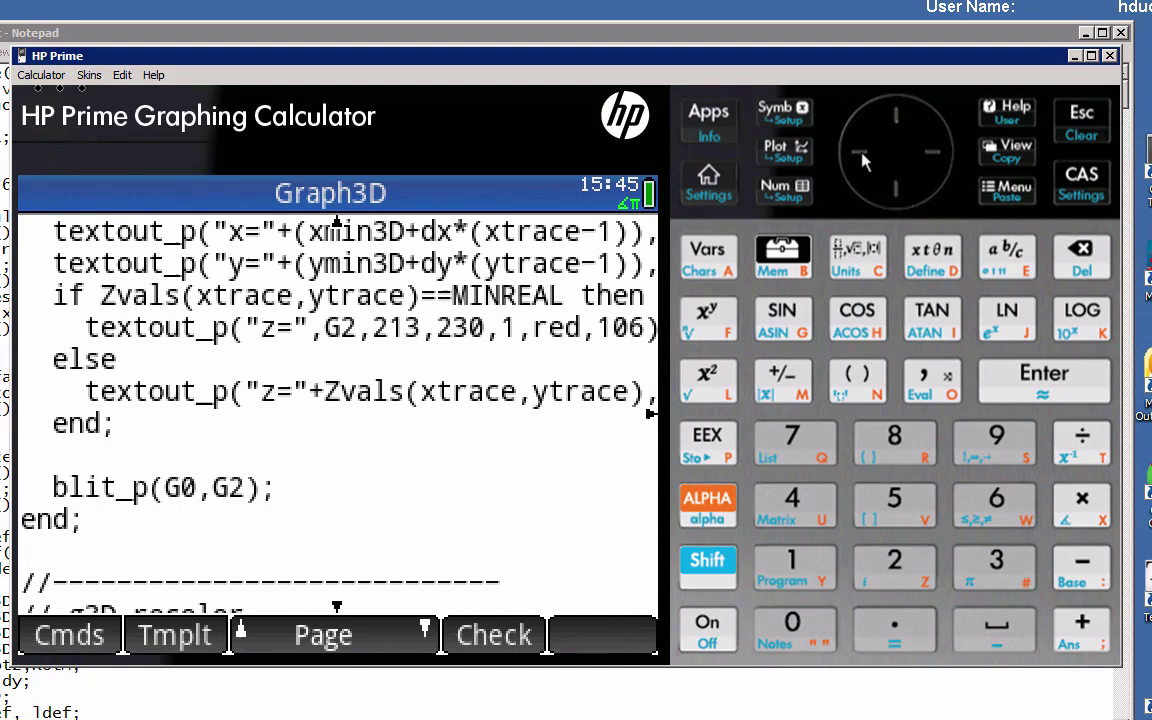
scroll("up", 3)
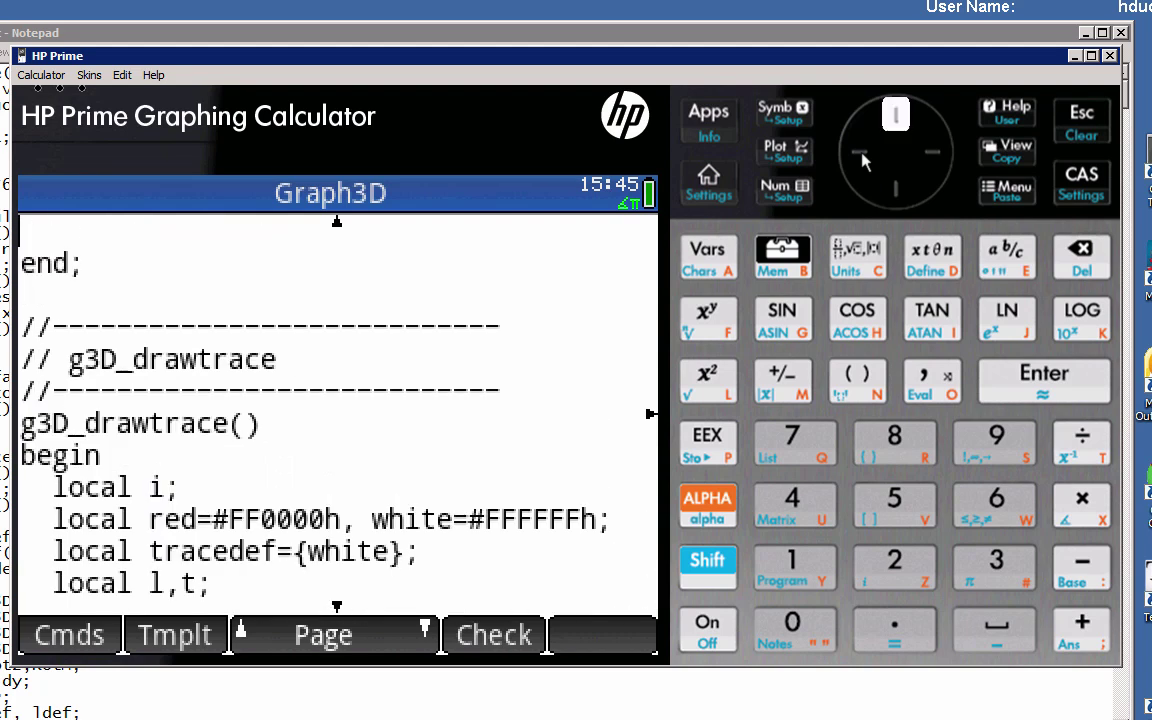
scroll("up", 3)
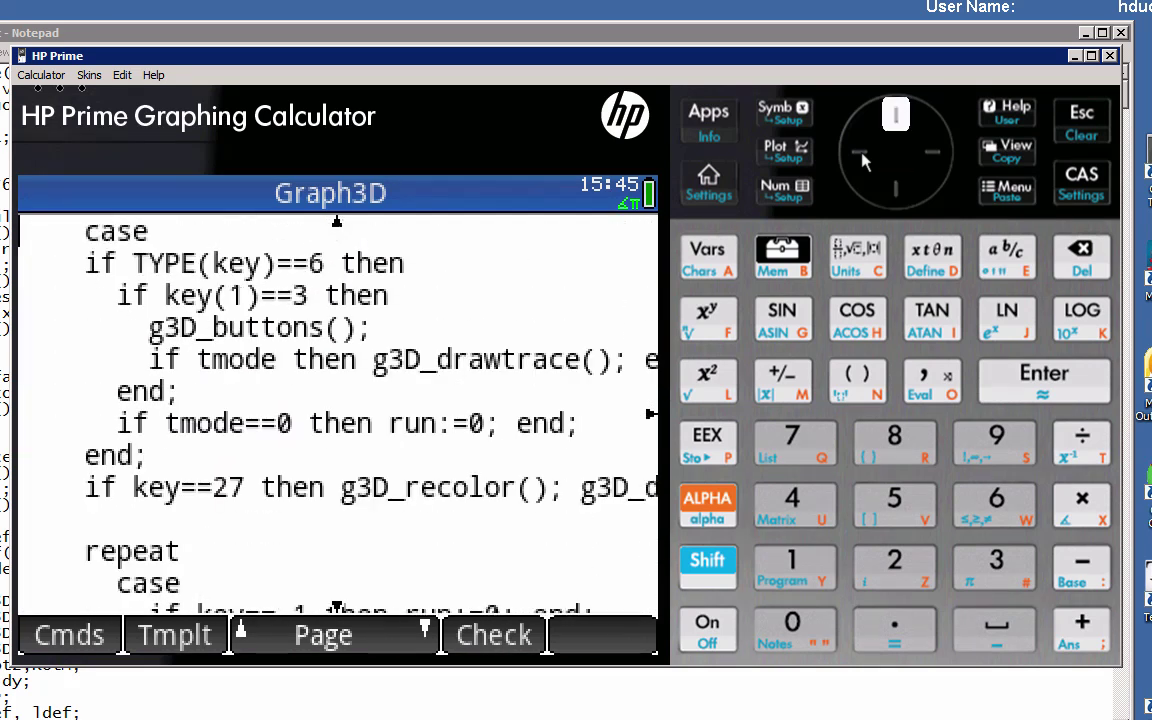
scroll("down", 3)
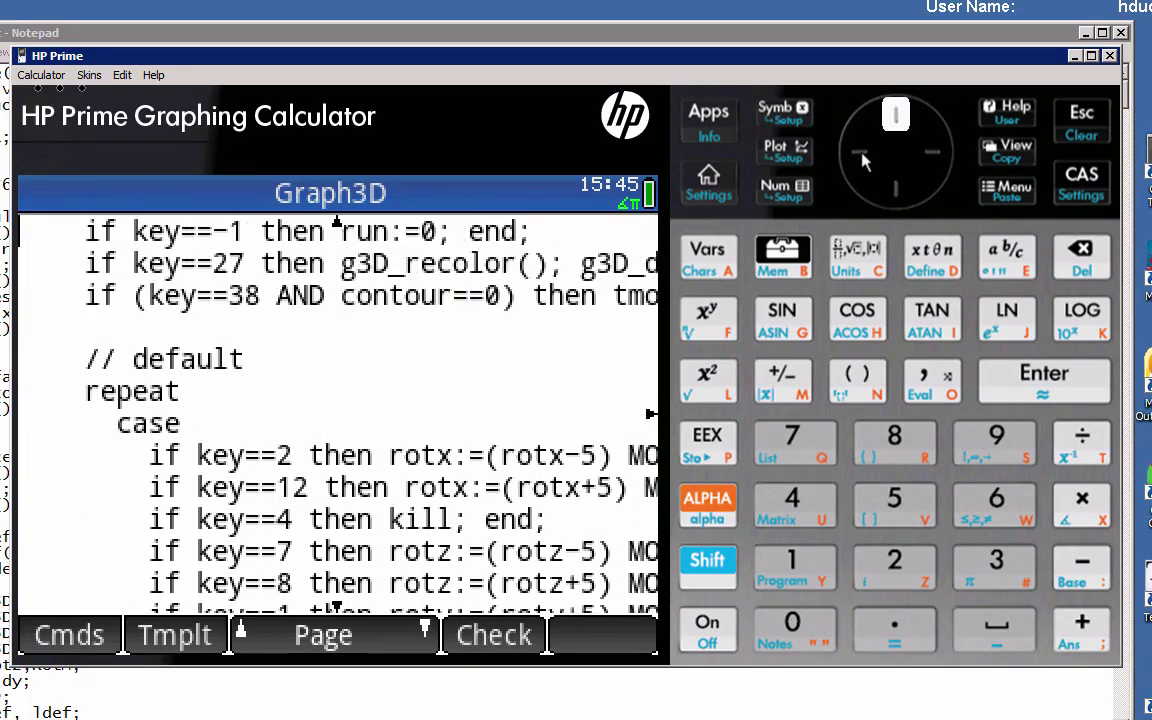
scroll("up", 3)
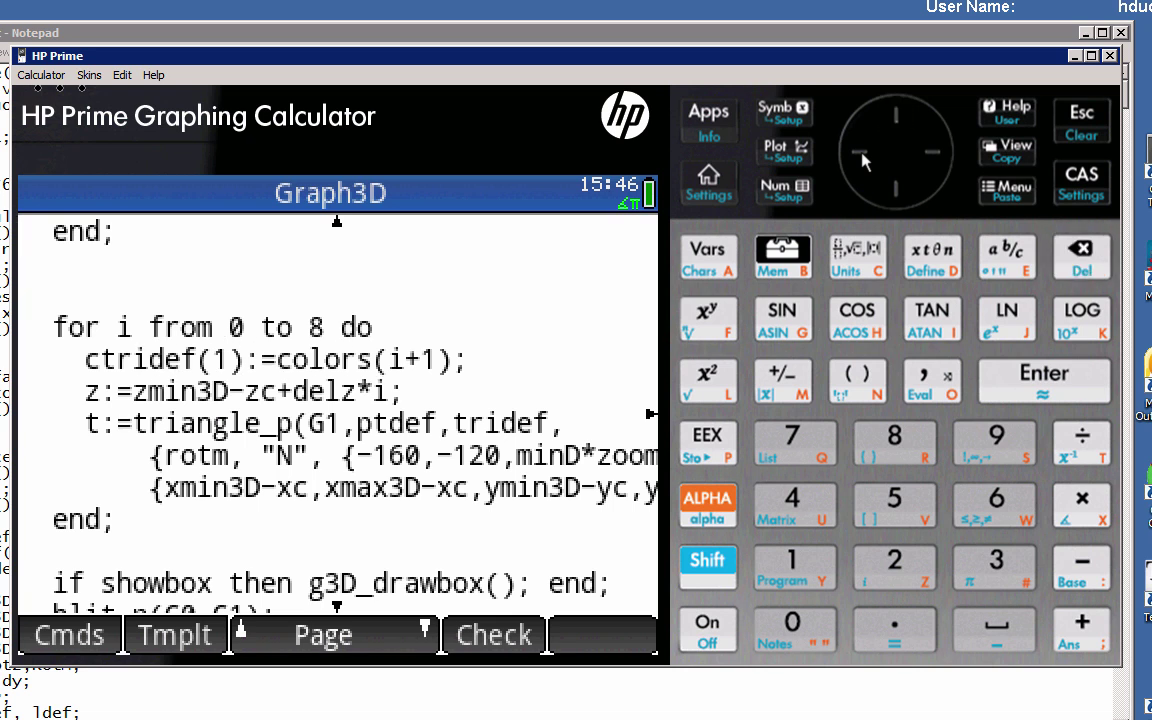
scroll("up", 3)
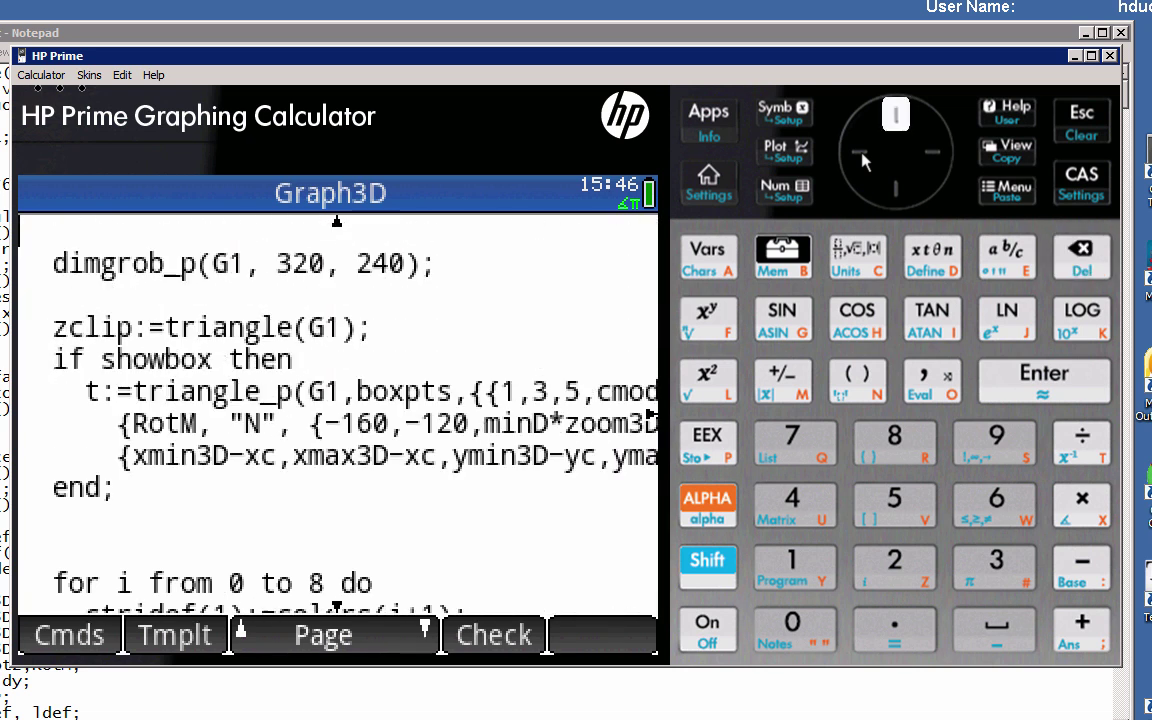
scroll("up", 3)
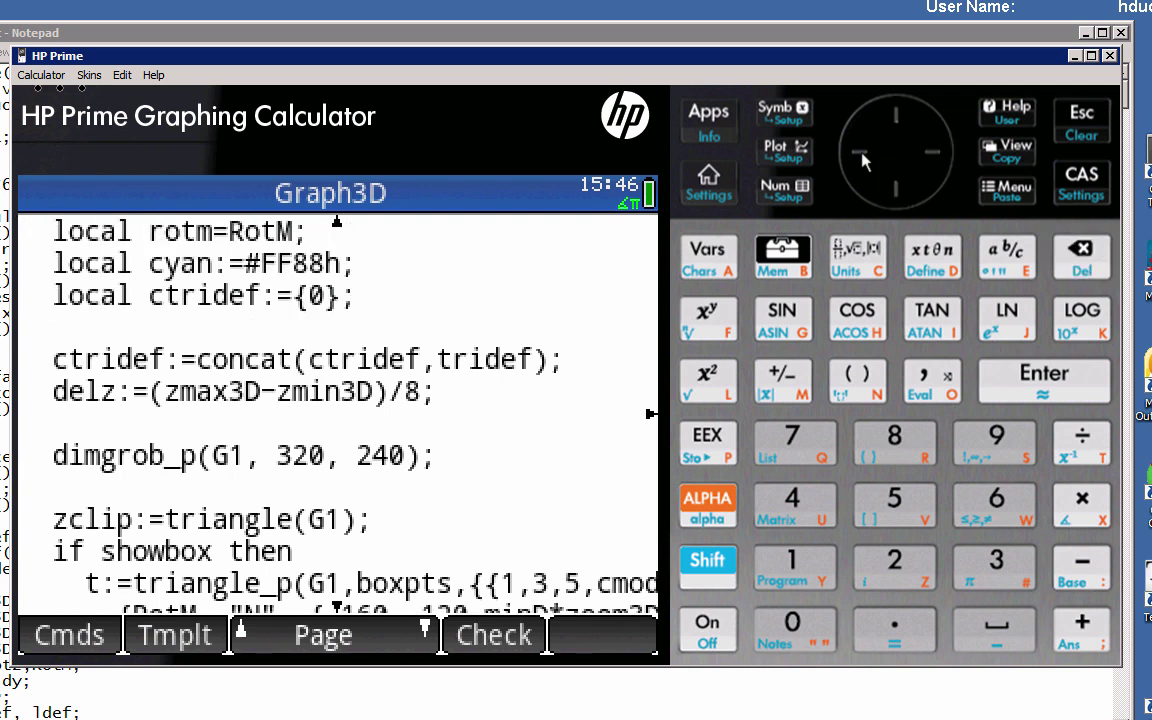
scroll("down", 3)
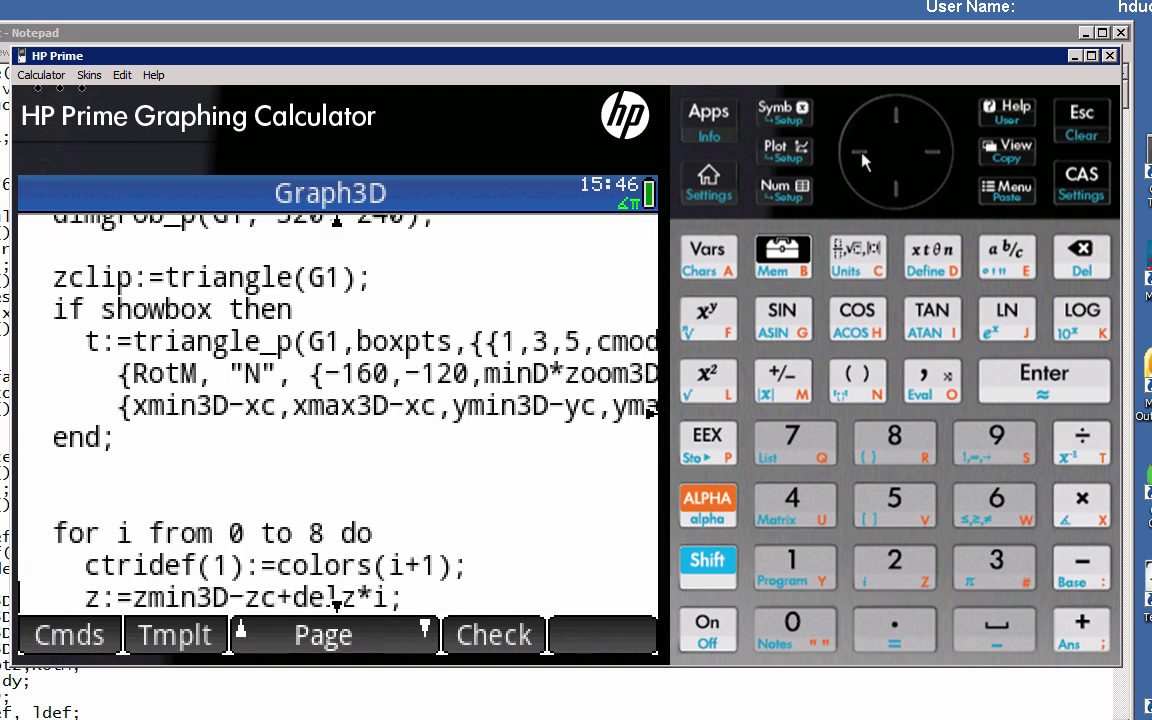
scroll("down", 3)
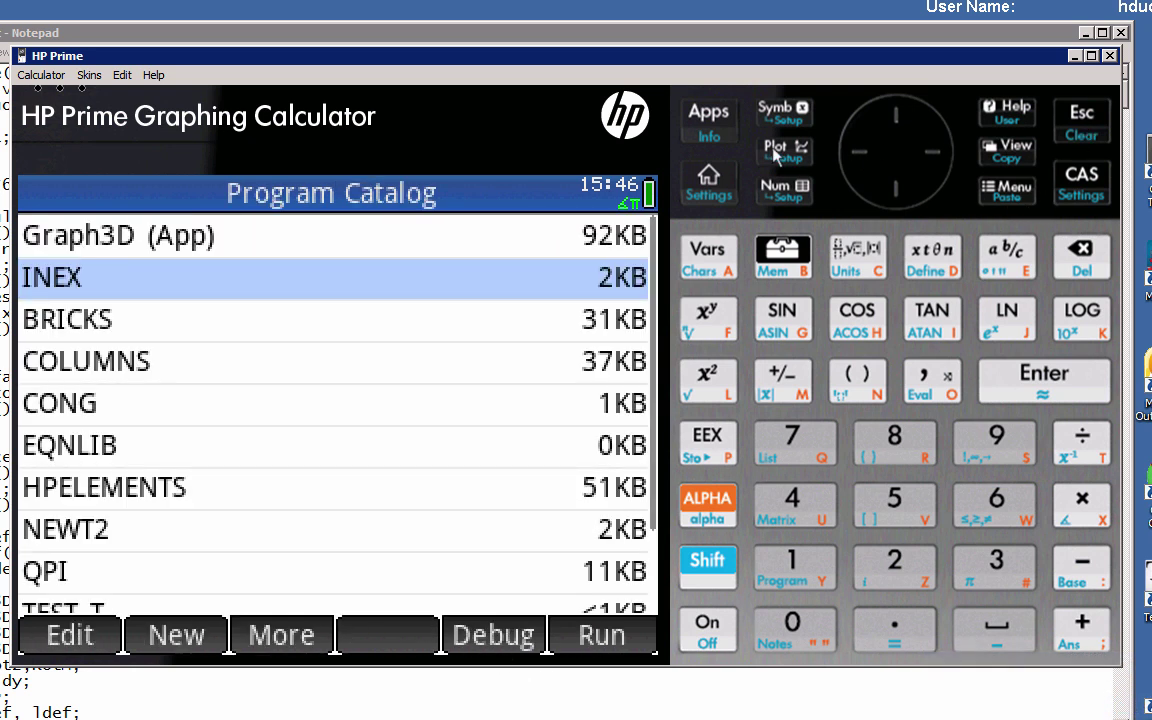
Plot the Graph3D contour view so each contour level shows in its own colour.
left_click(776, 150)
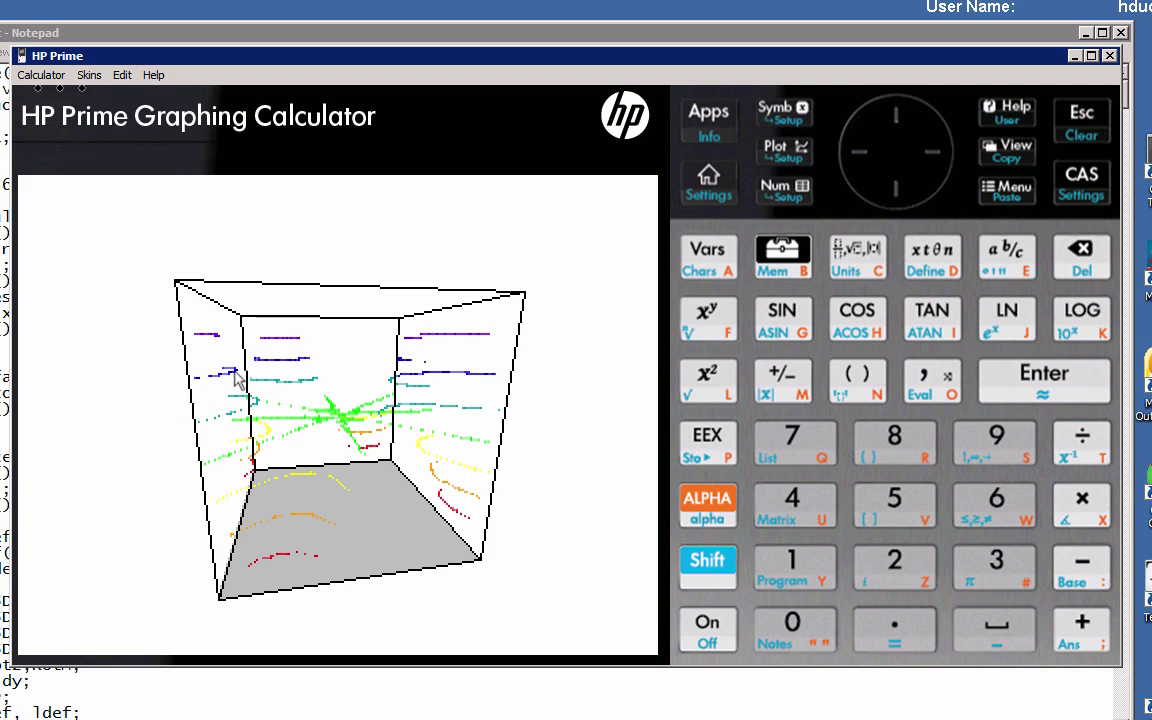
mouse_move(335, 400)
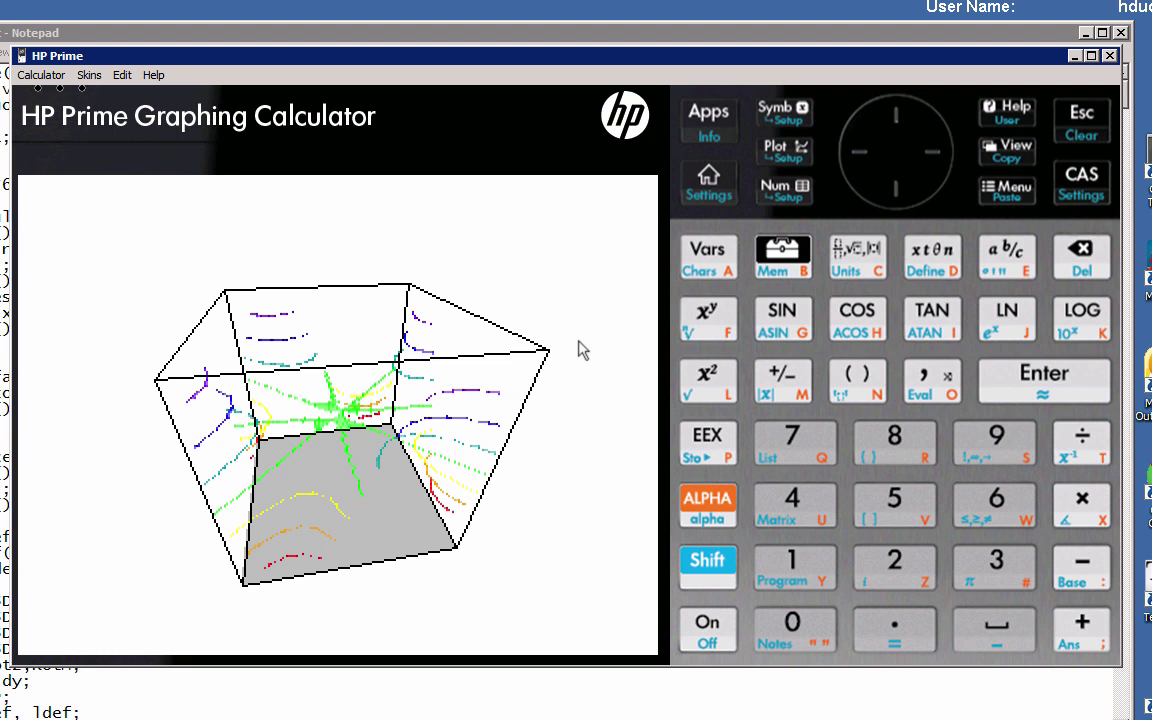
mouse_move(261, 413)
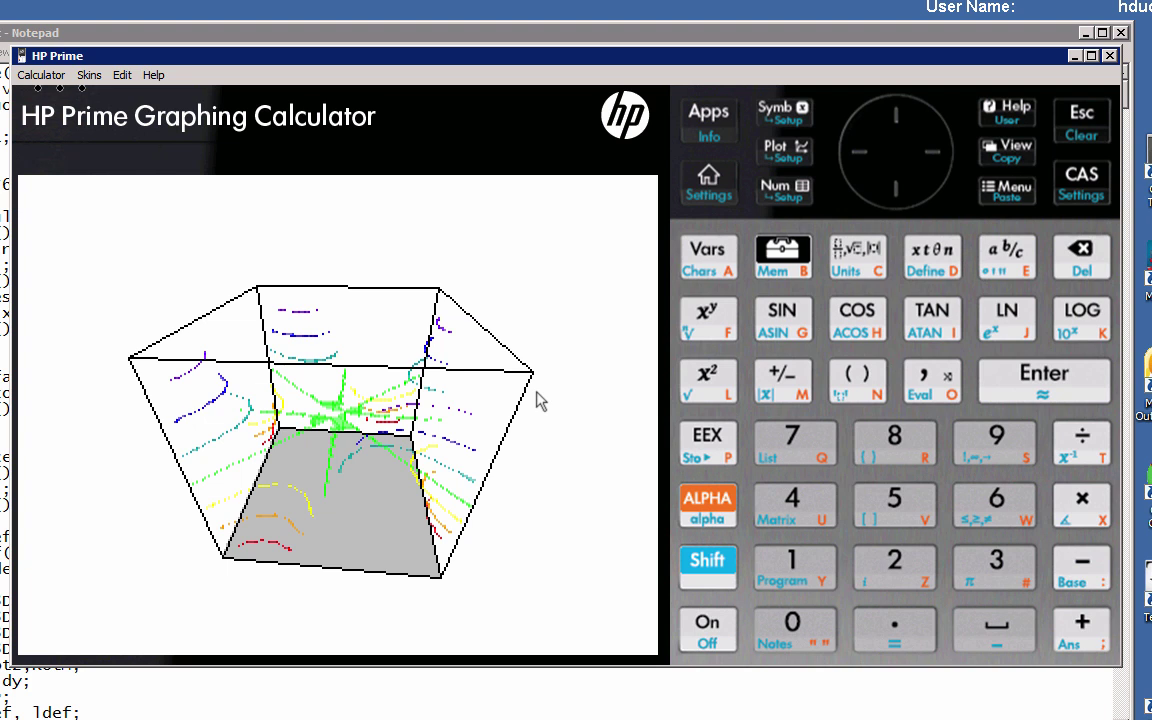
mouse_move(585, 387)
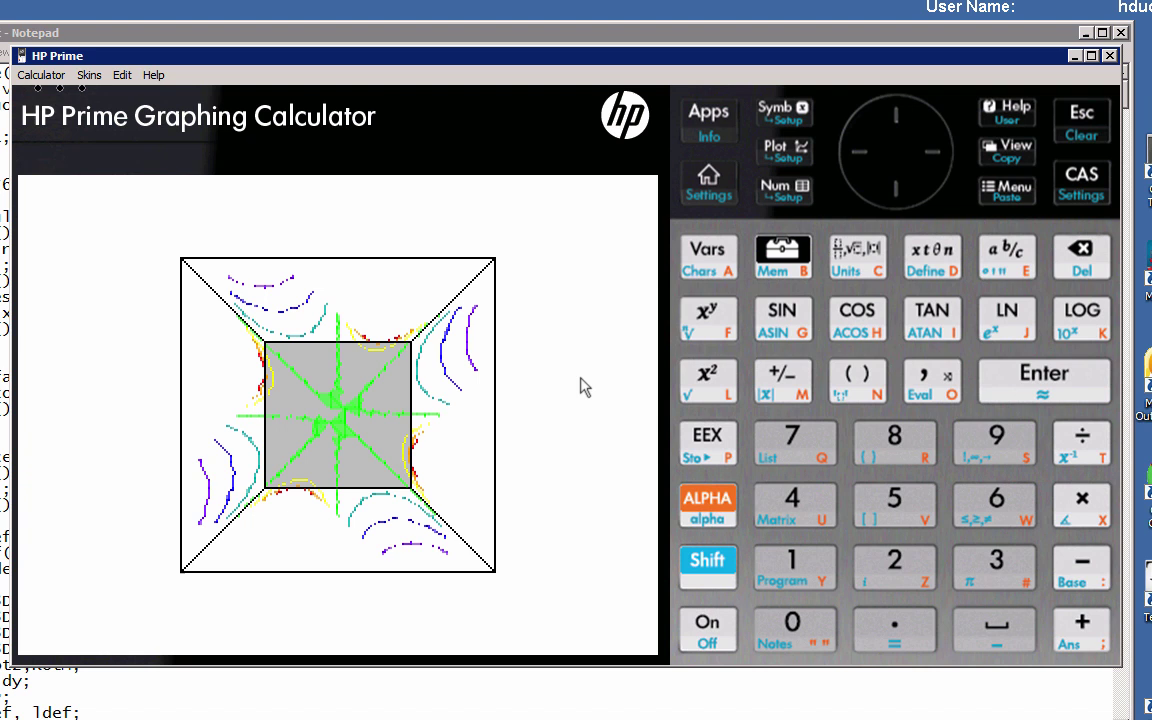
mouse_move(445, 383)
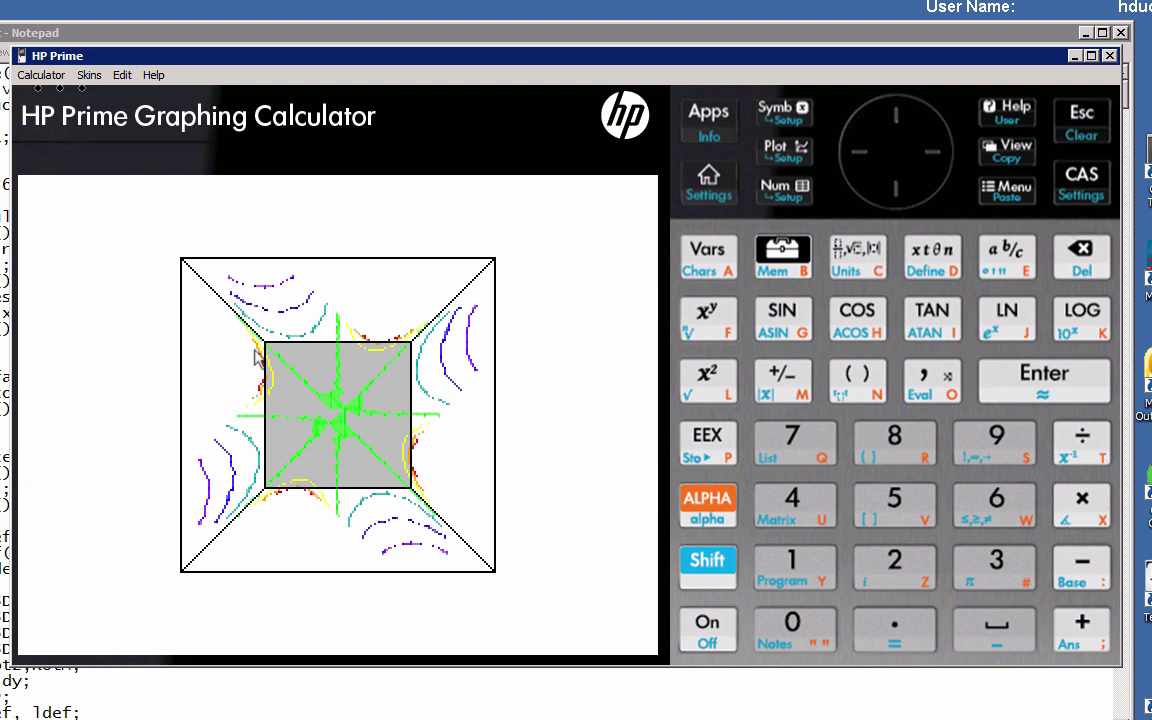
mouse_move(272, 470)
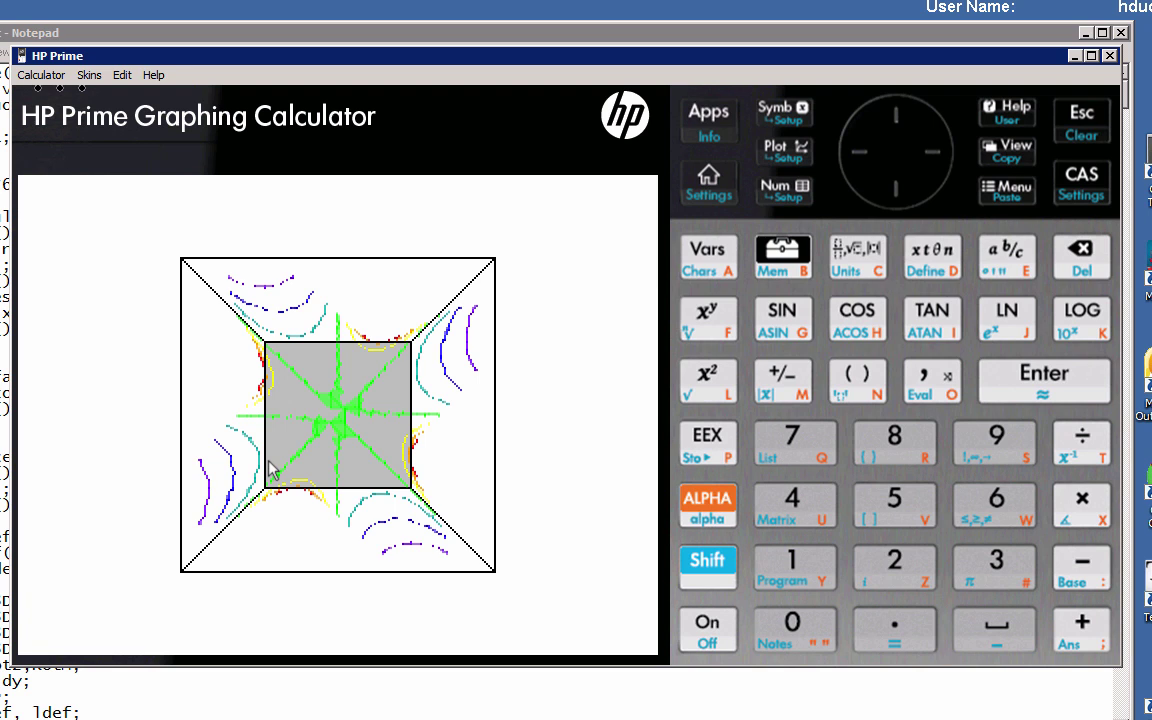
mouse_move(370, 367)
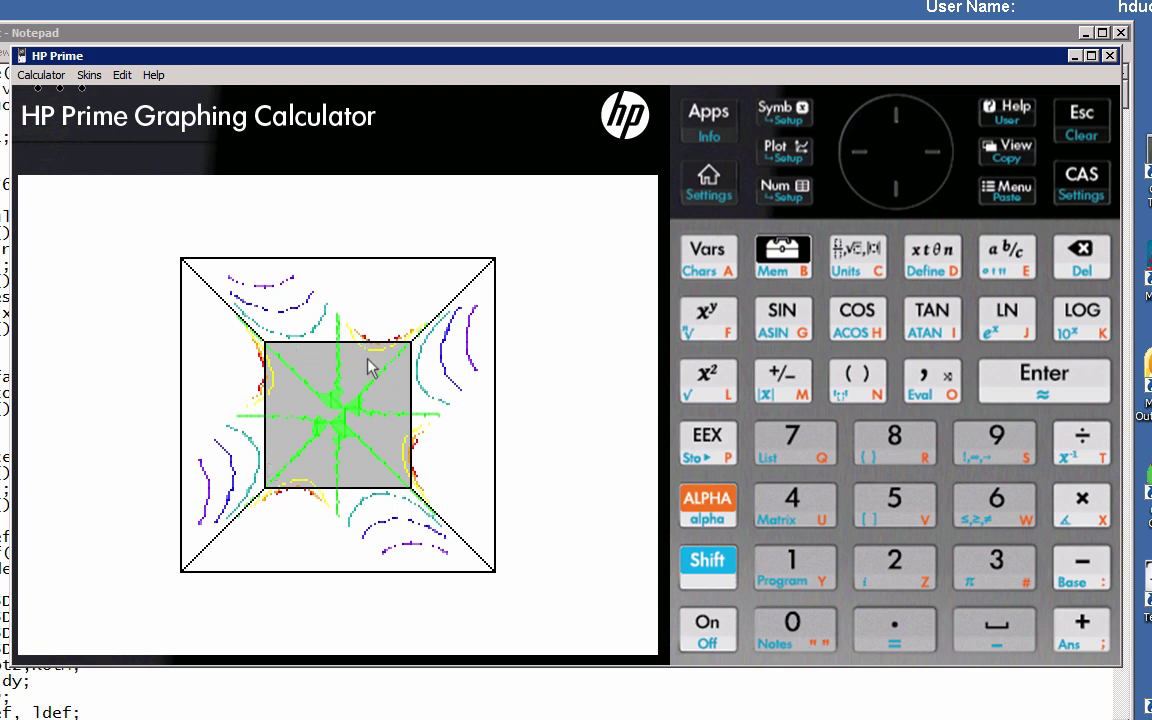
mouse_move(350, 443)
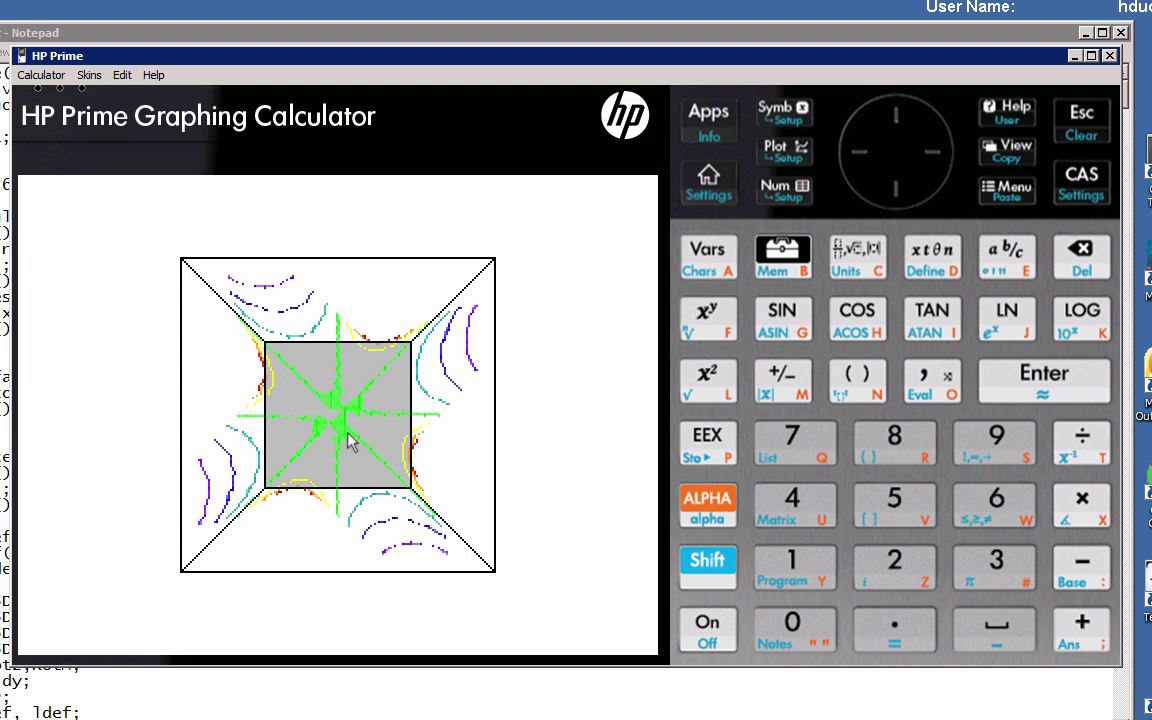
mouse_move(350, 418)
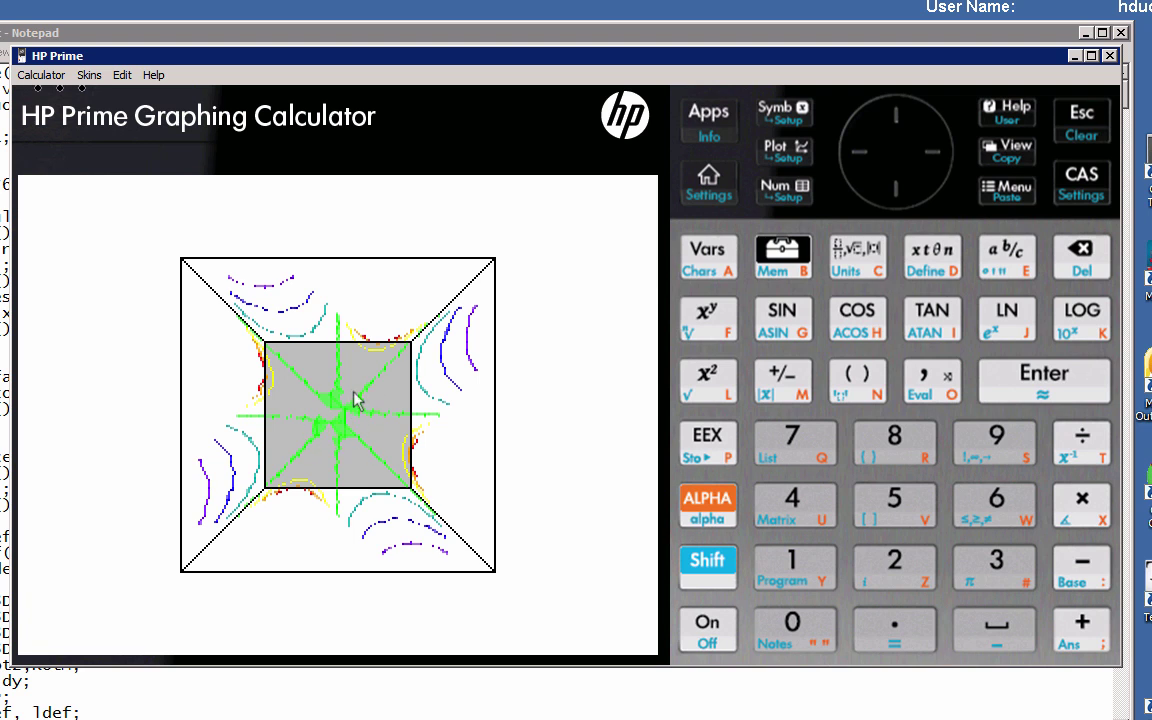
mouse_move(343, 437)
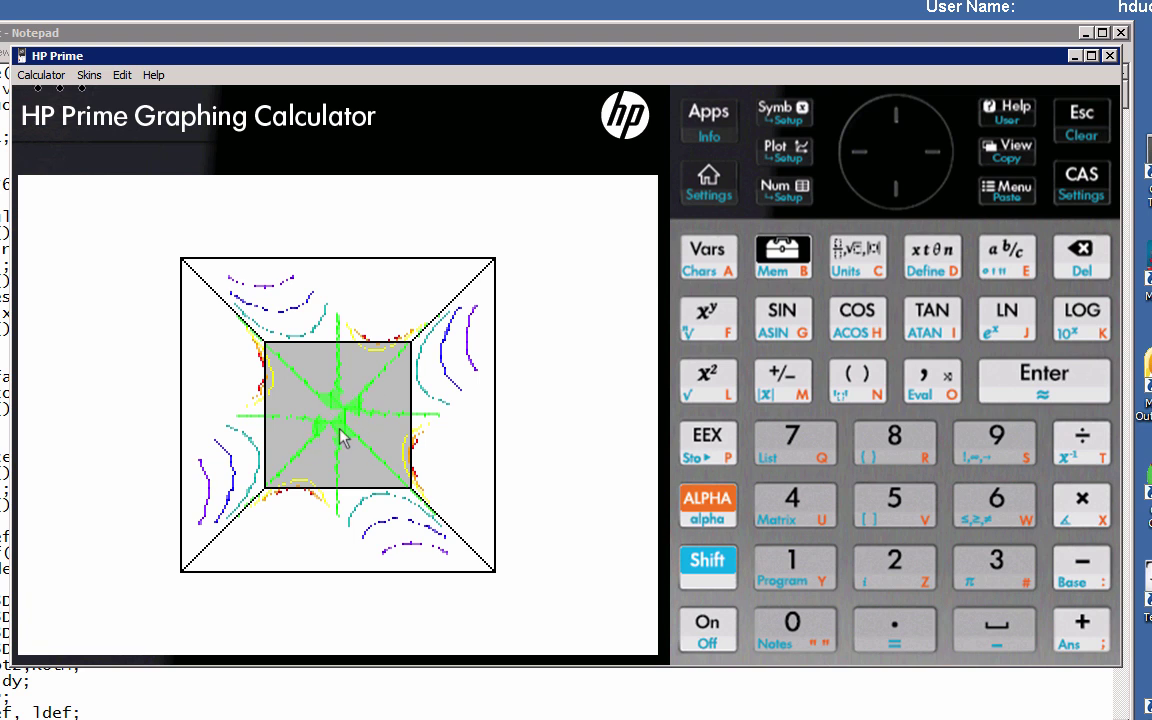
mouse_move(332, 490)
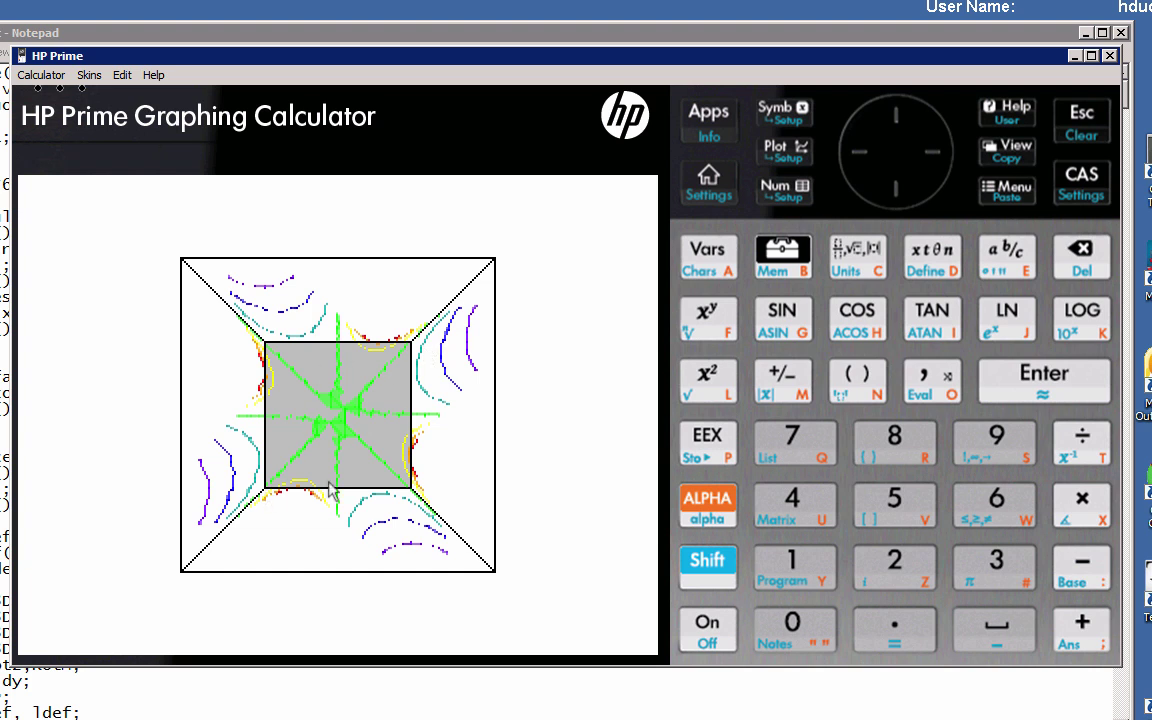
mouse_move(415, 497)
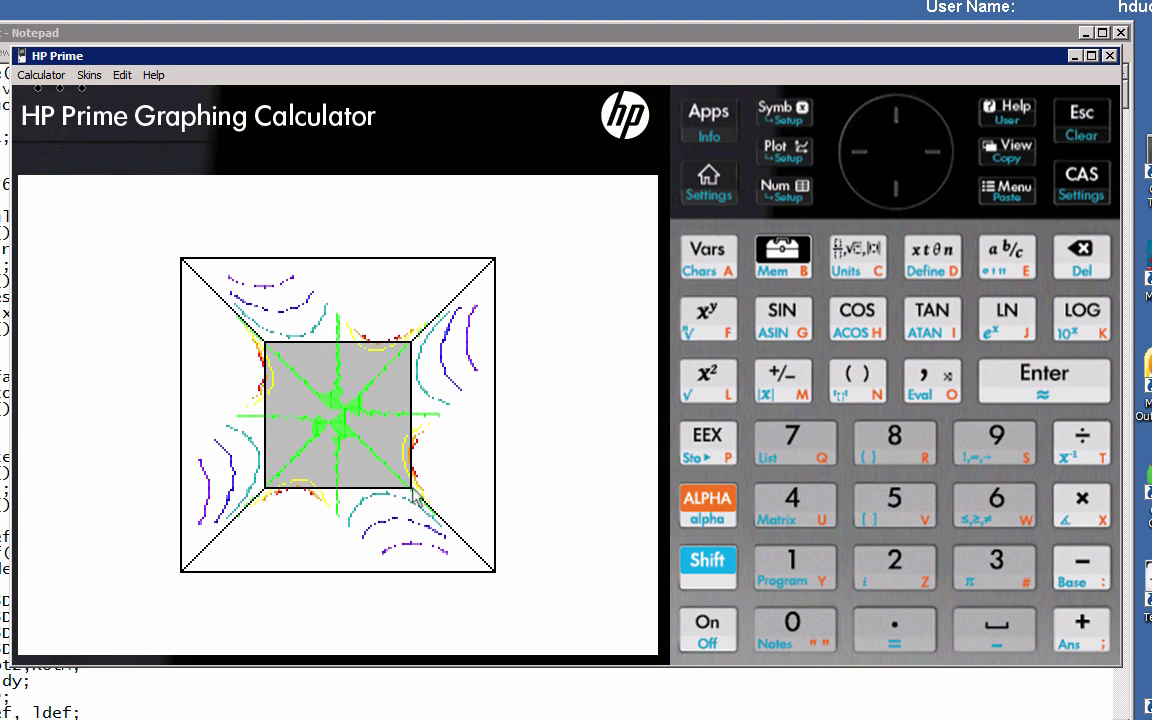
mouse_move(351, 485)
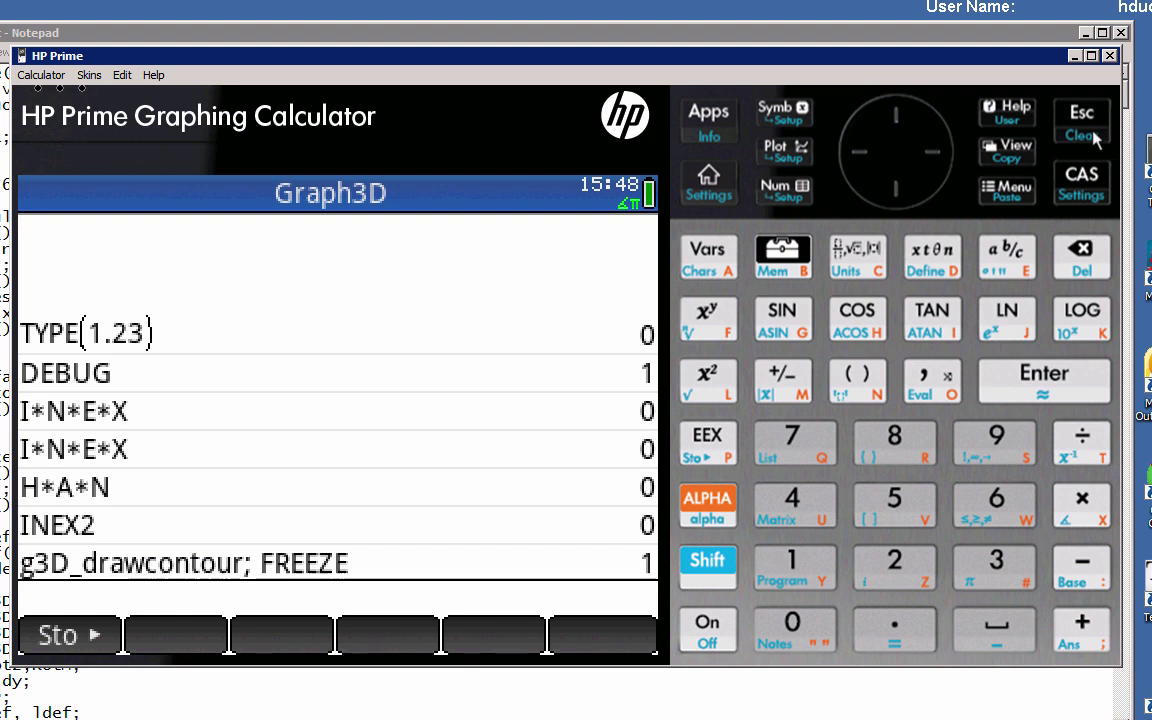
mouse_move(728, 130)
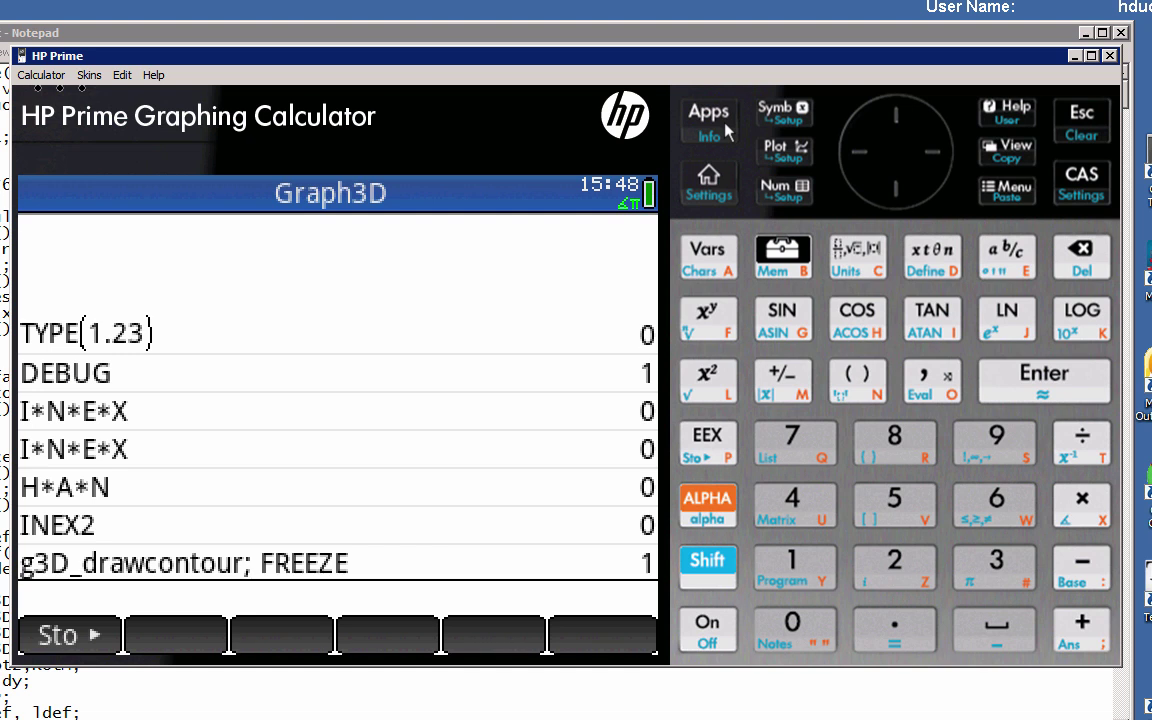